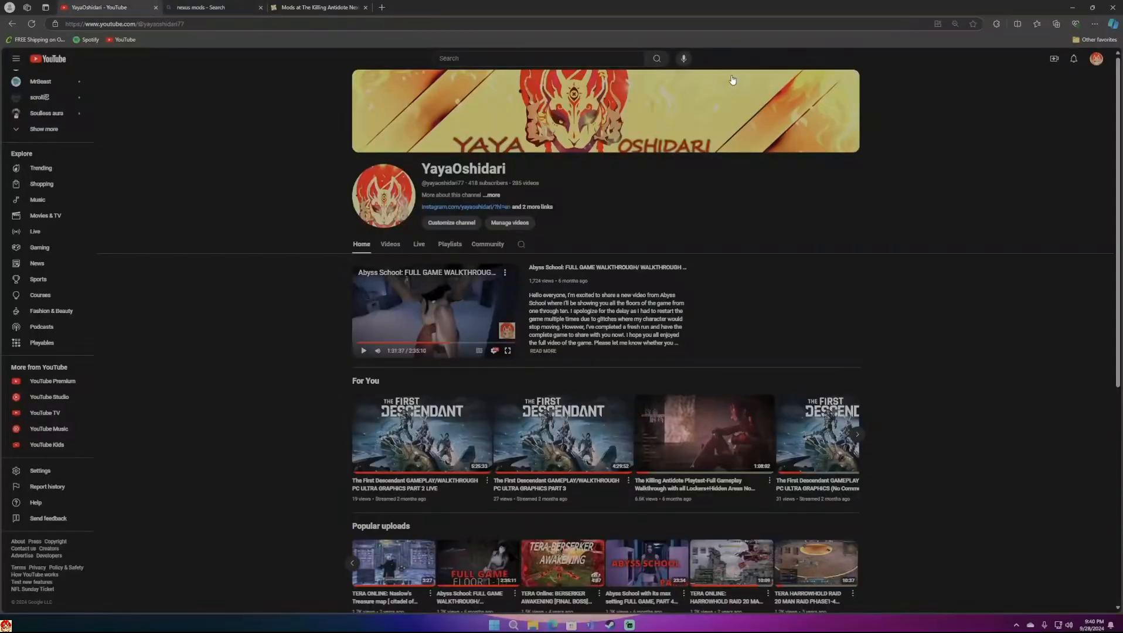
# Show the recent notifications on the YaYaOshidari YouTube channel via the bell icon.
pyautogui.click(1073, 59)
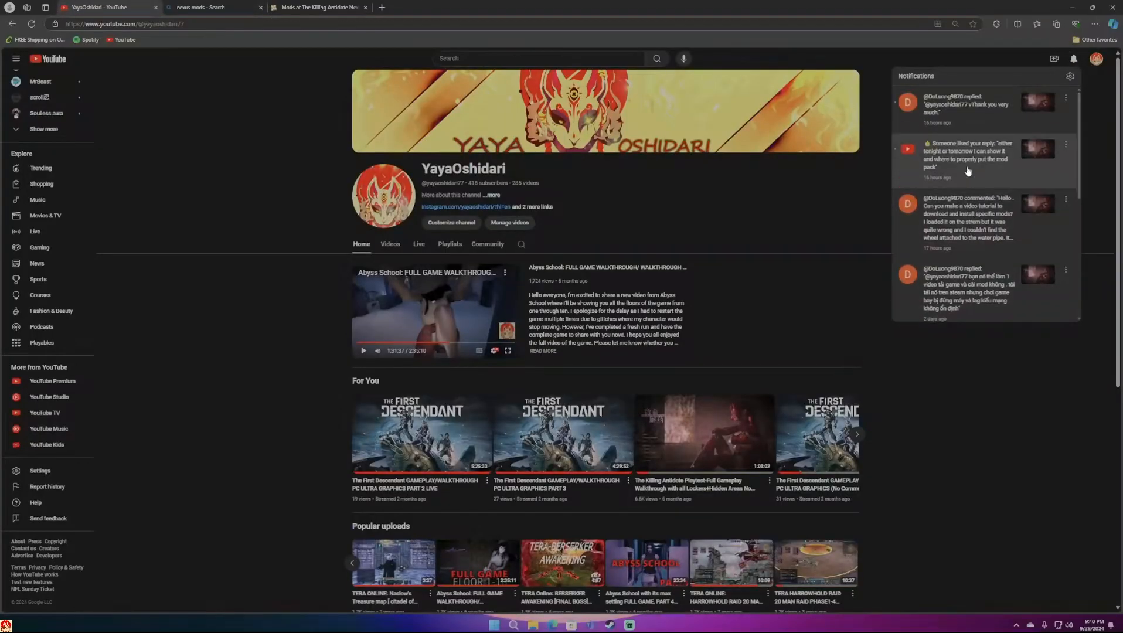
pyautogui.moveTo(321, 7)
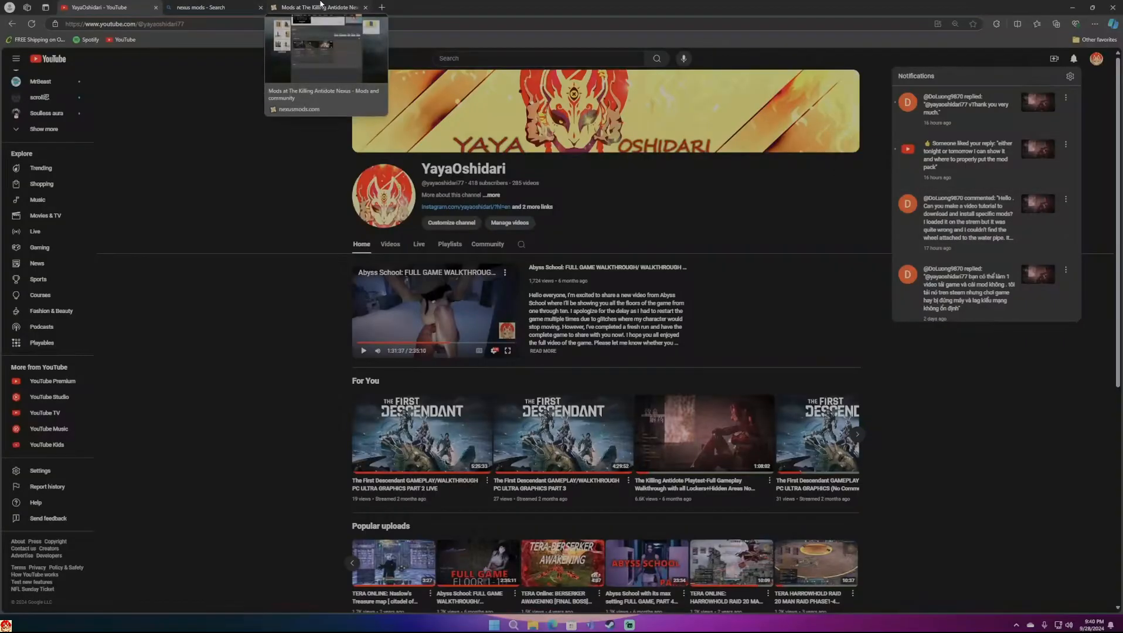
pyautogui.click(321, 7)
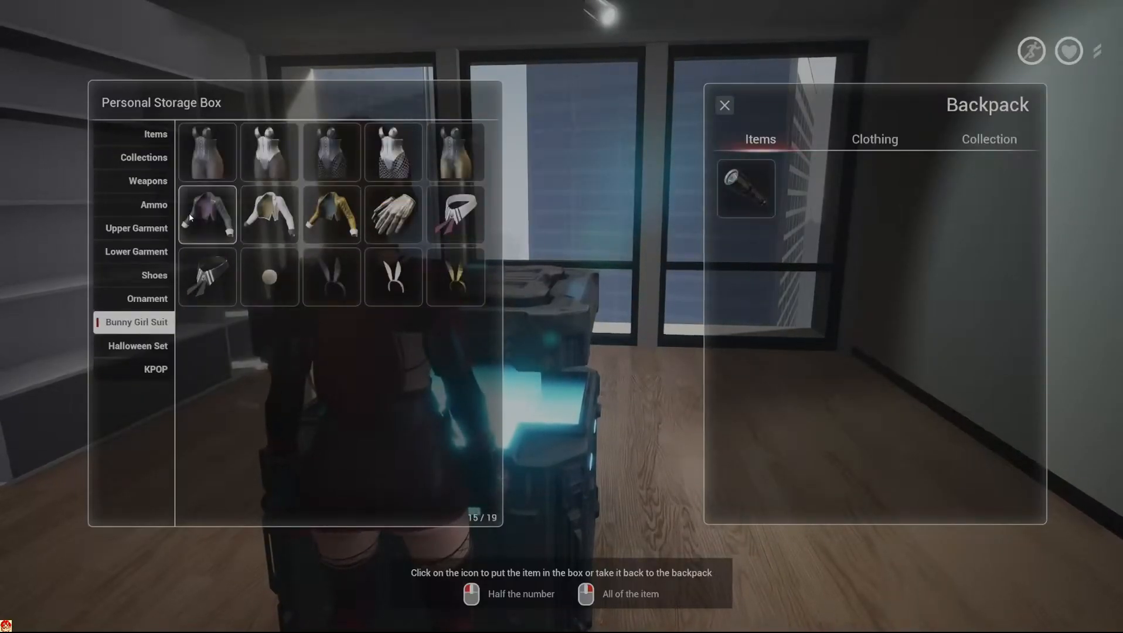
# Move the purple Bunny Girl Suit jacket from the storage box into the backpack.
pyautogui.click(136, 228)
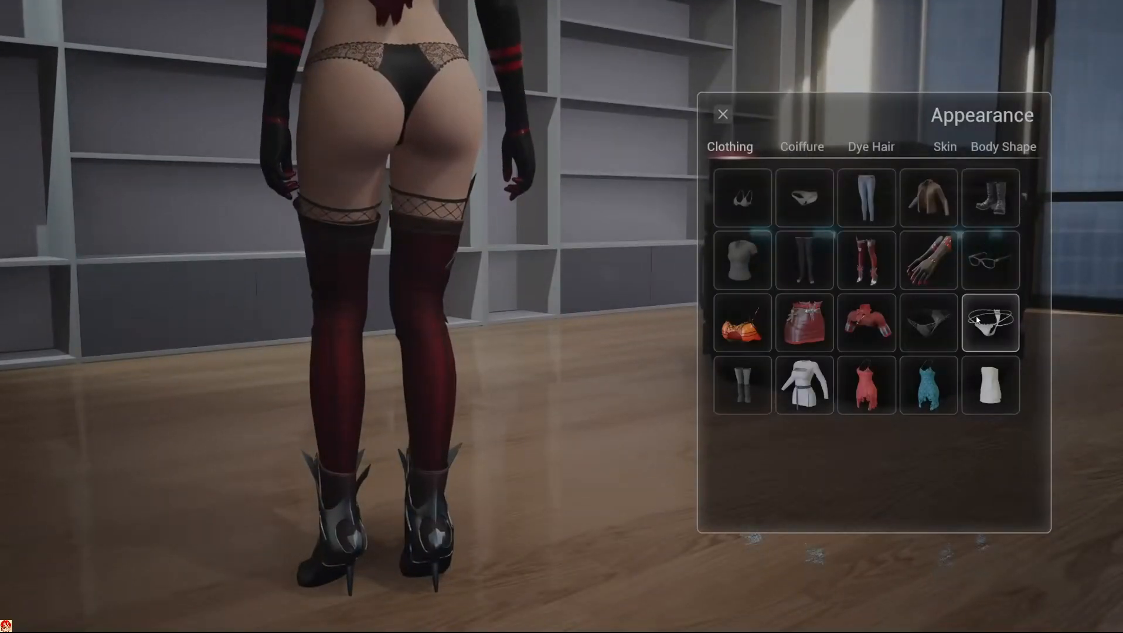
# Equip the white briefs on the character from the Clothing wardrobe.
pyautogui.click(723, 112)
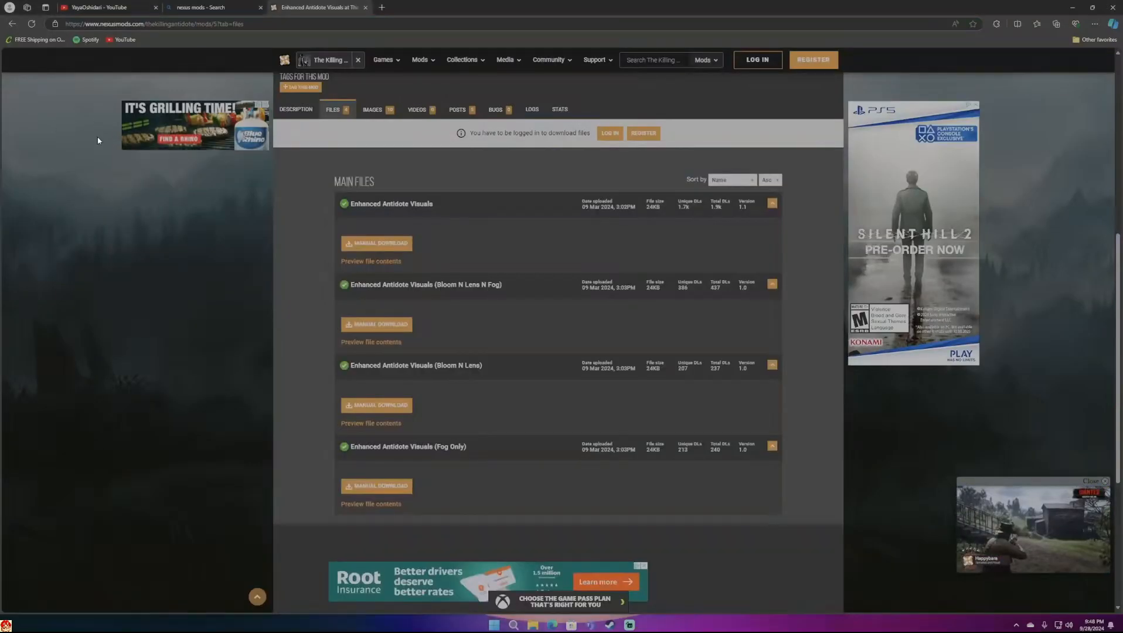
# Show the Main Files list for the Enhanced Antidote Visuals mod on Nexus Mods.
pyautogui.click(372, 109)
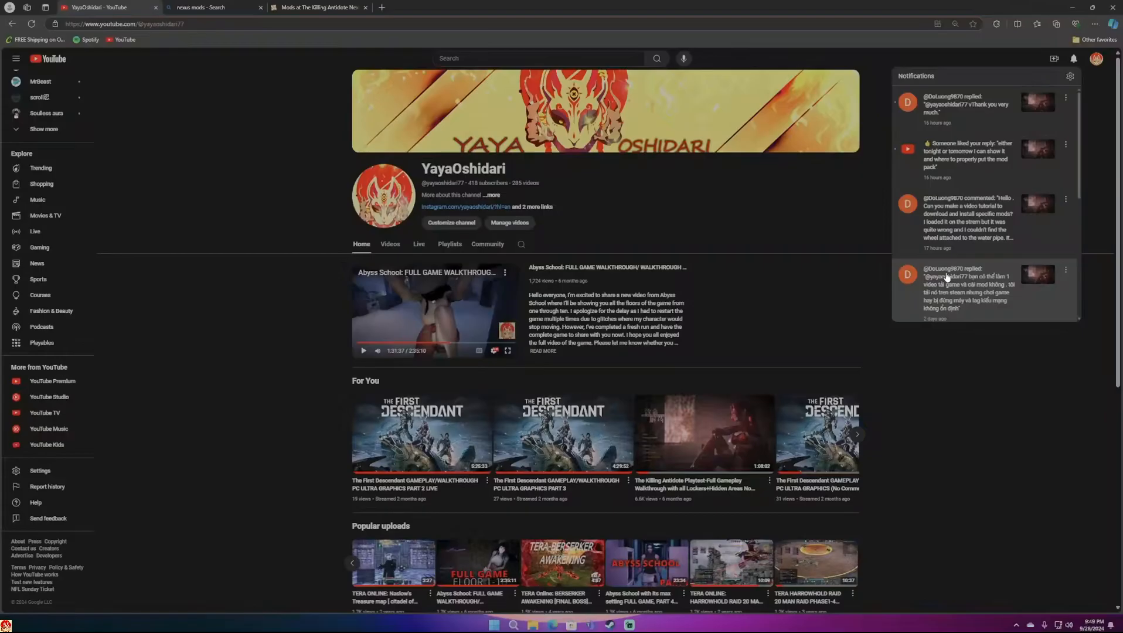
pyautogui.moveTo(965, 273)
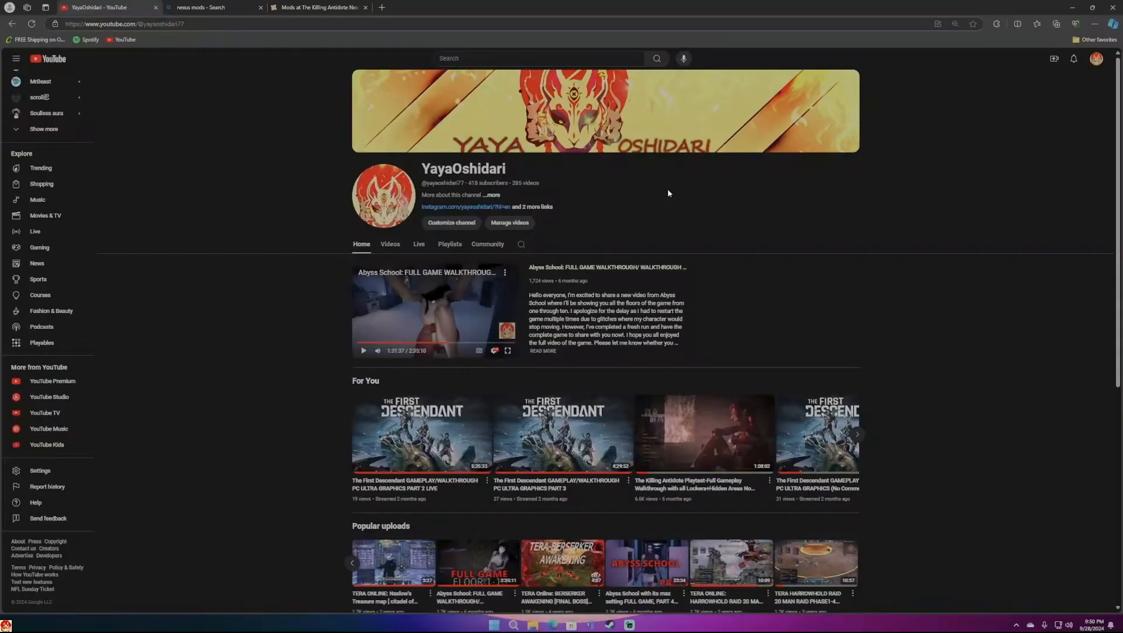
pyautogui.scroll(-3)
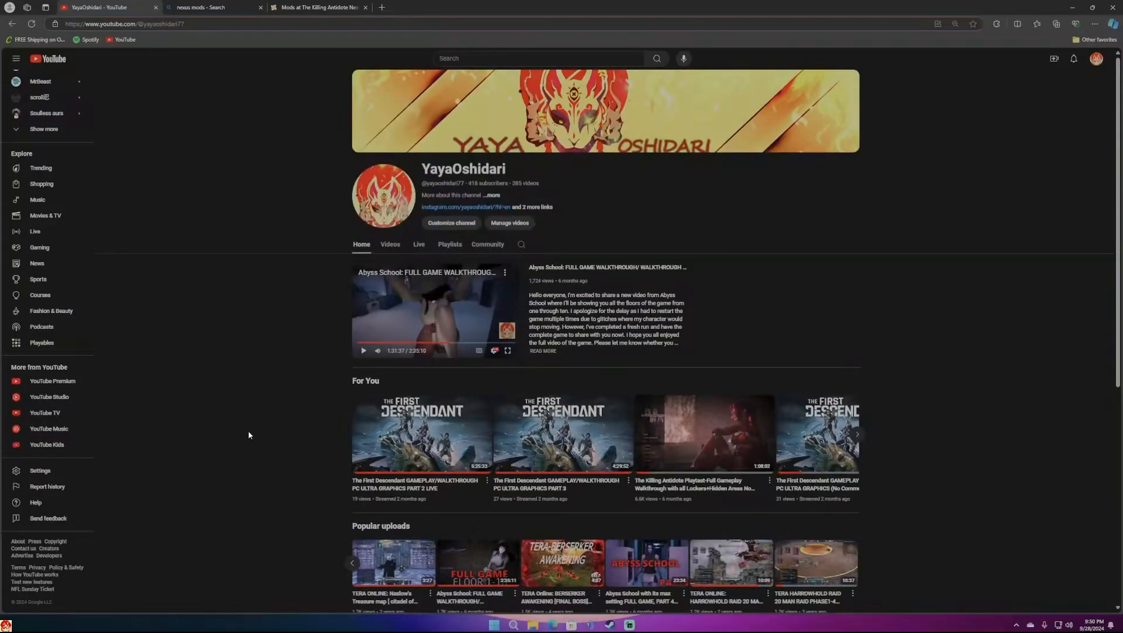
pyautogui.moveTo(775, 325)
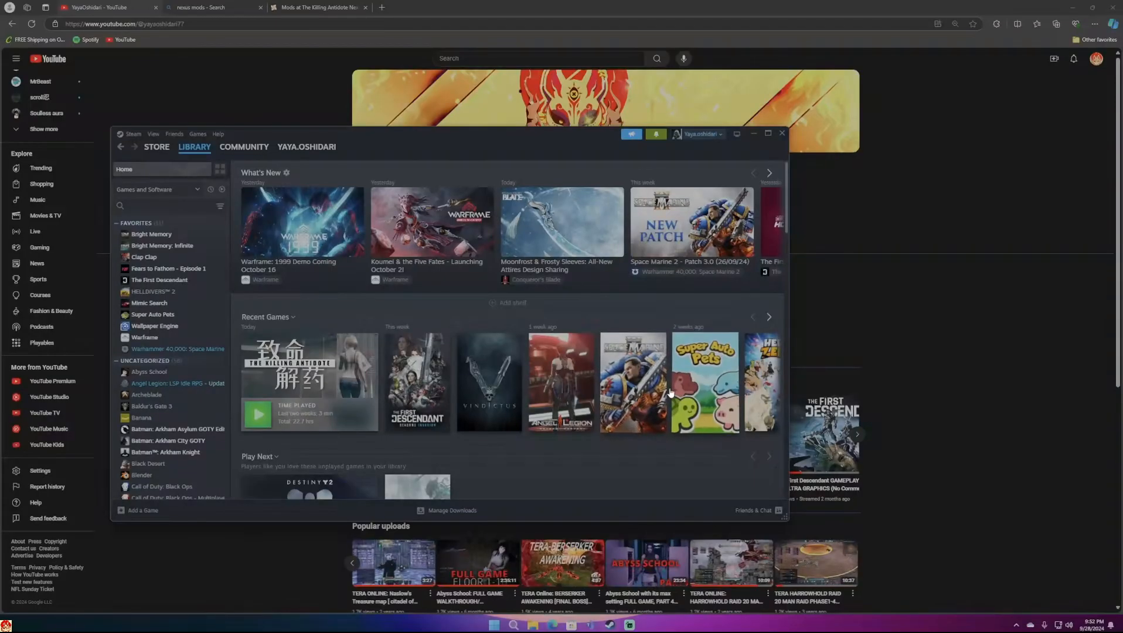
# Show YouTube's recent notifications list over the channel page again.
pyautogui.click(1072, 58)
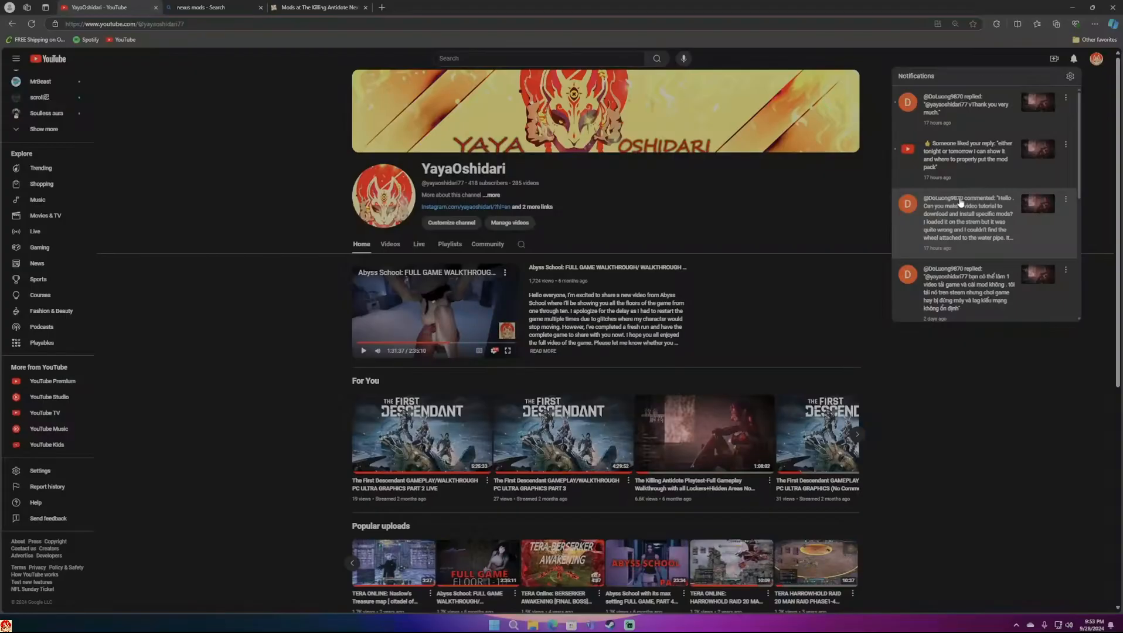